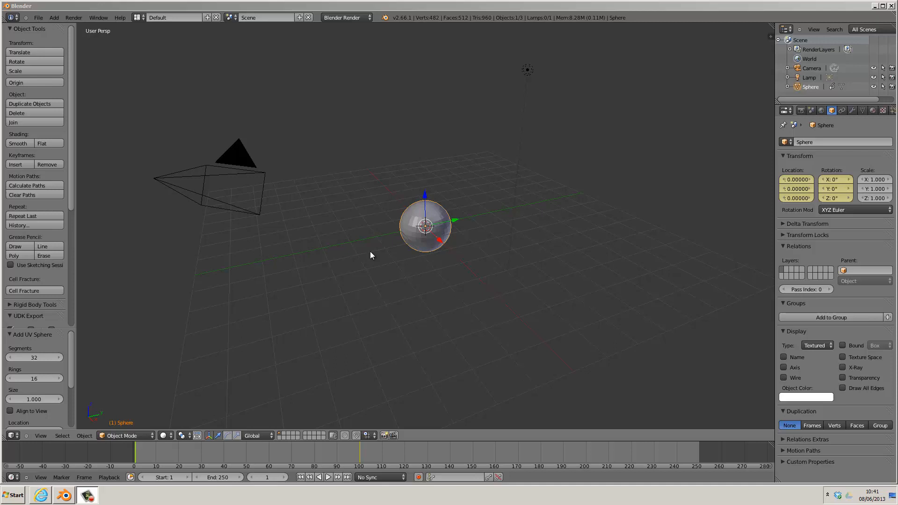
mouse_move(385, 230)
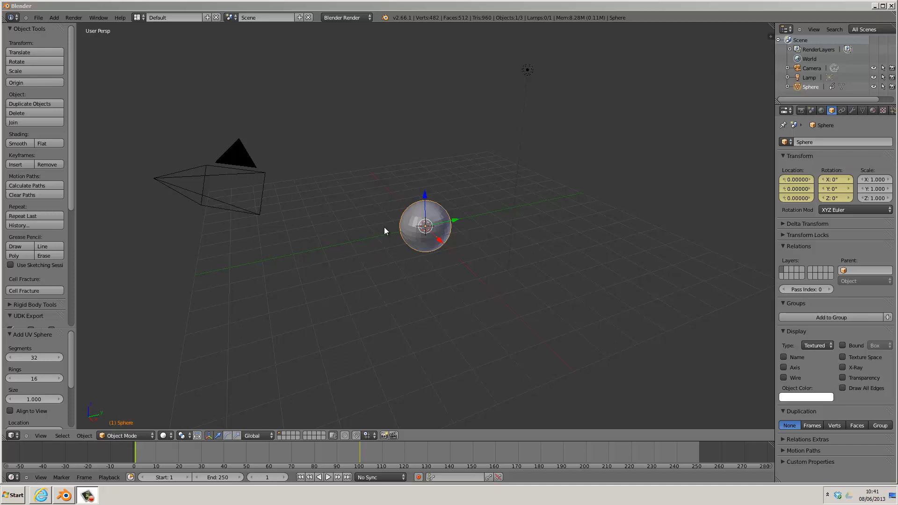
Change the render engine from Blender Render to Cycles Render
left_click(347, 17)
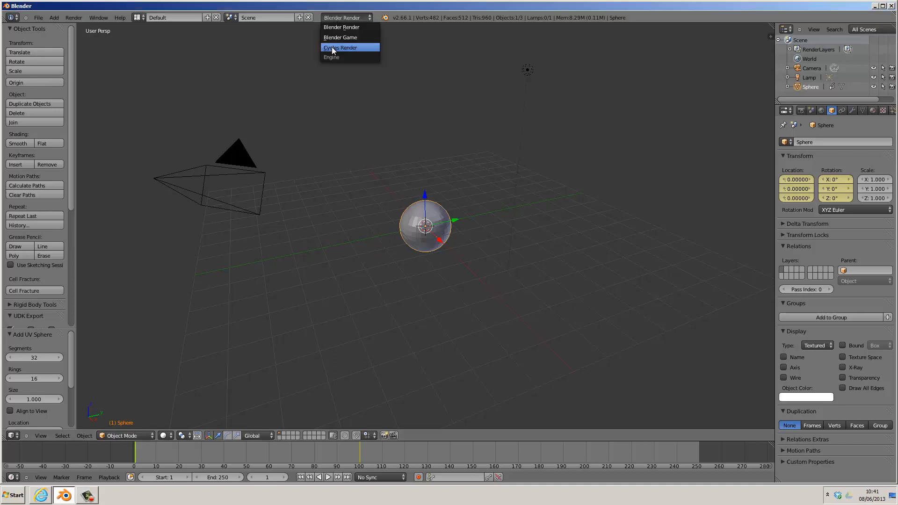
left_click(346, 48)
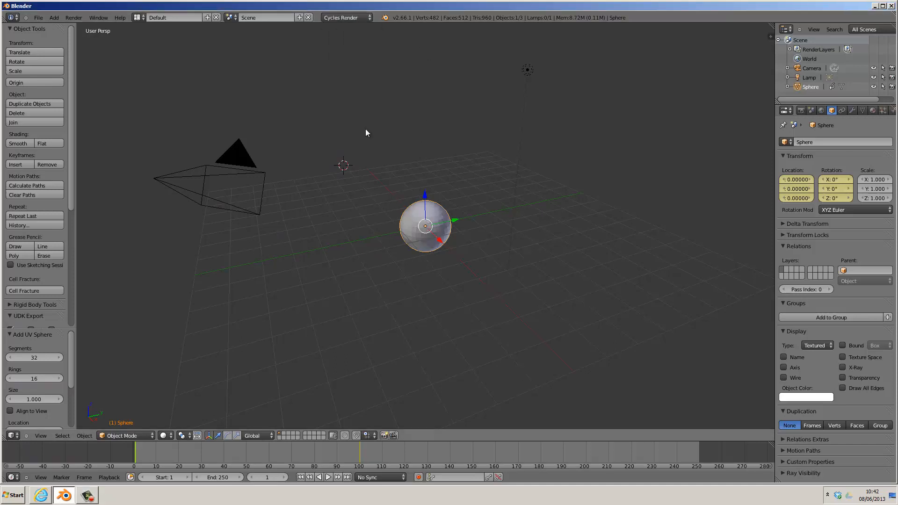
Add a mesh plane and move it under the sphere as a ground floor, viewed from the top
key("shift+a")
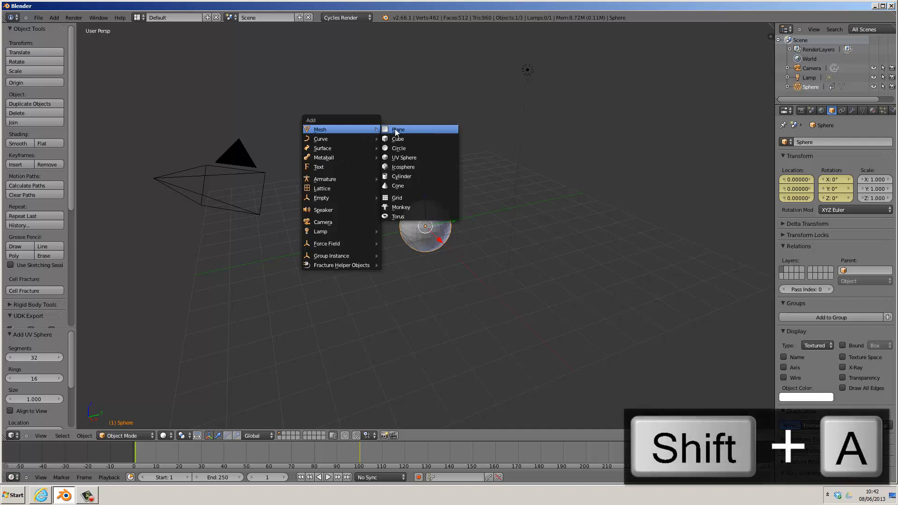
left_click(398, 129)
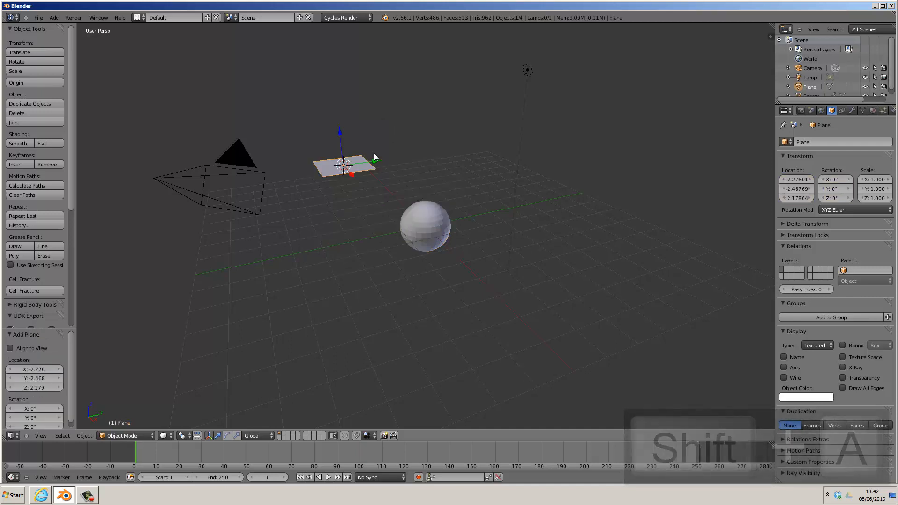
key("7")
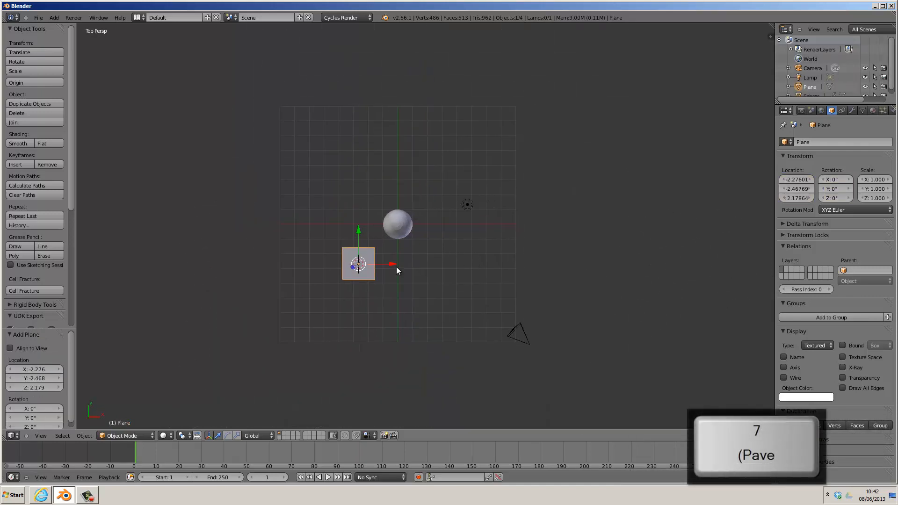
left_click_drag(357, 264, 394, 264)
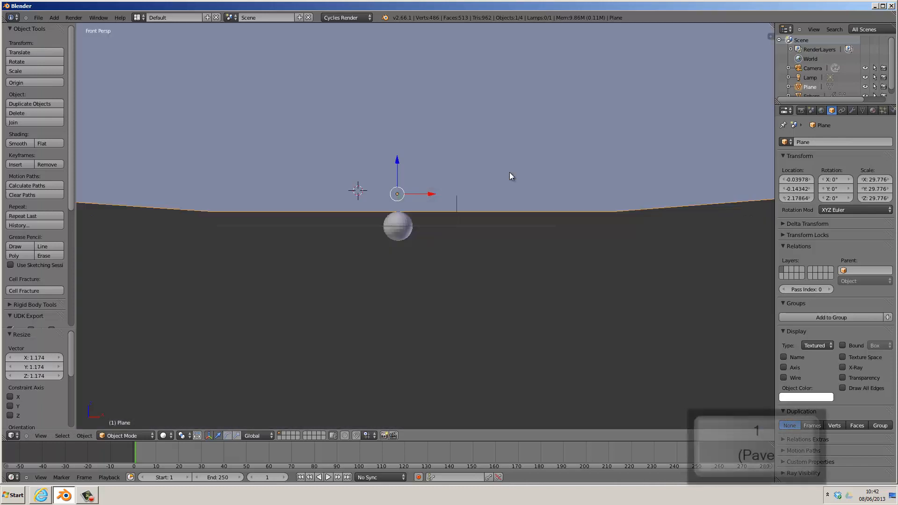
key("5")
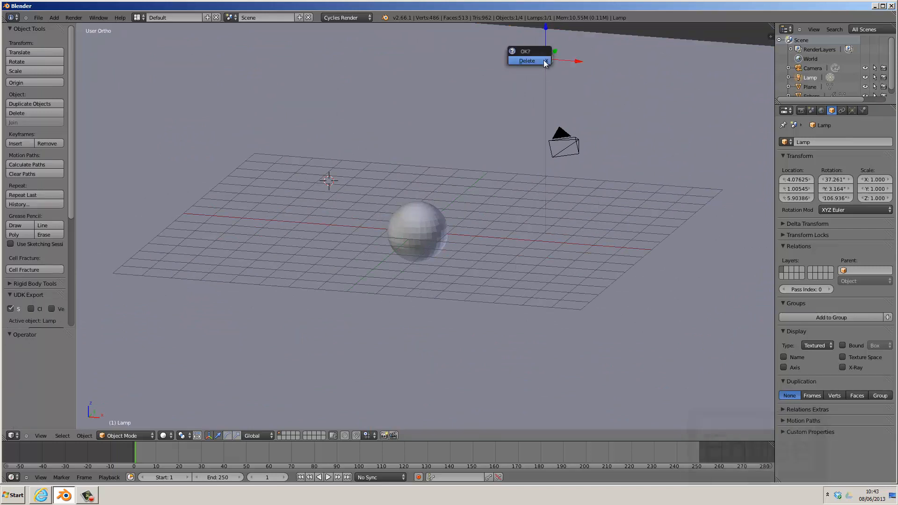
Delete the lamp, then add a second plane above the sphere and rotate it to a tilt
left_click(527, 60)
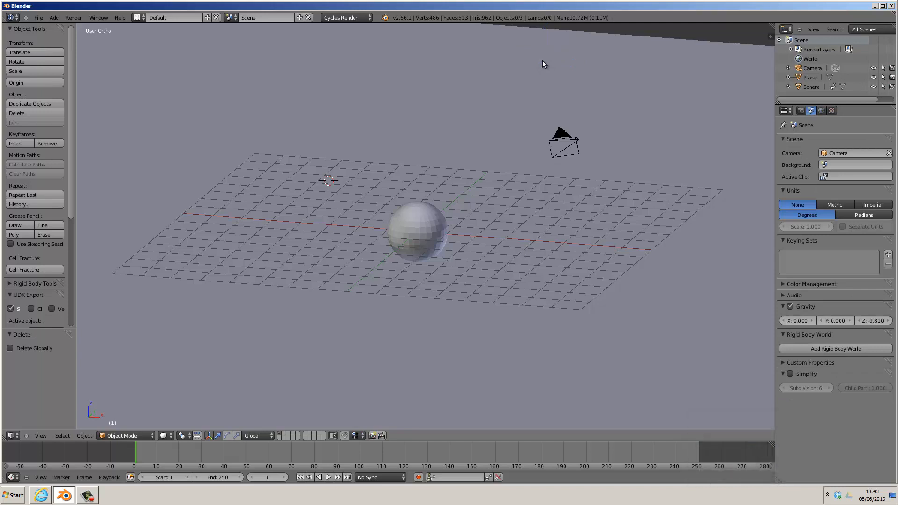
key("shift+a")
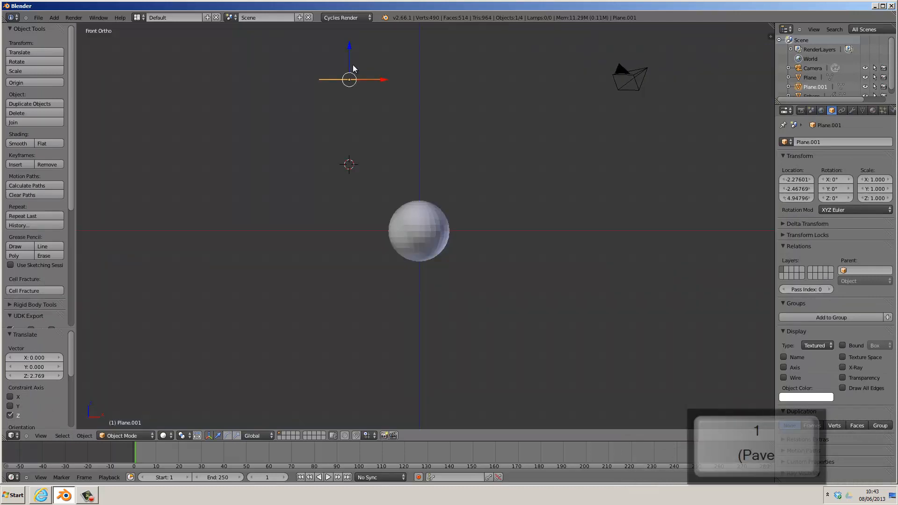
key("r")
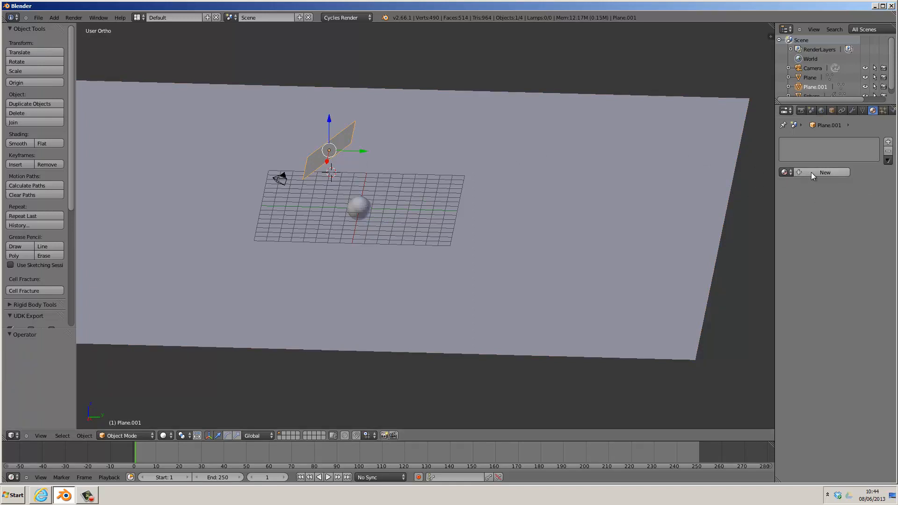
Create material Light1 on the upper plane with an Emission shader at strength 5, then select the sphere
left_click(825, 172)
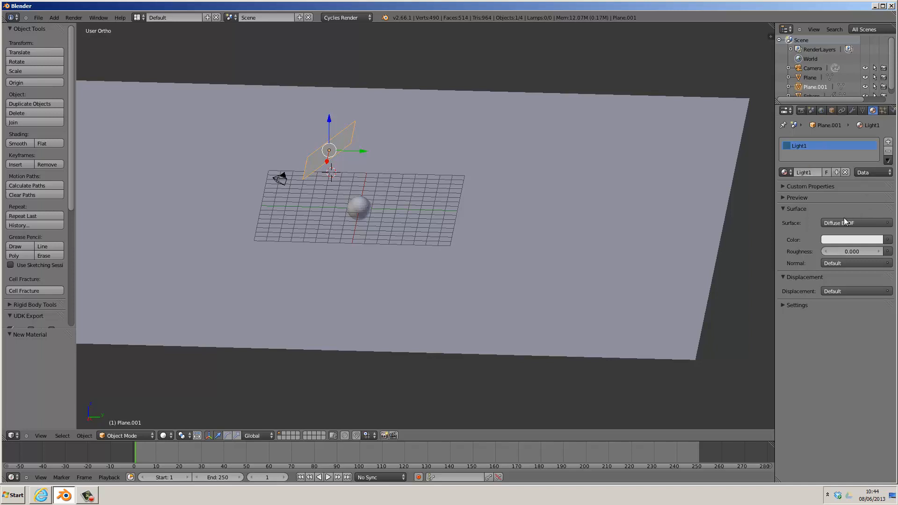
left_click(856, 222)
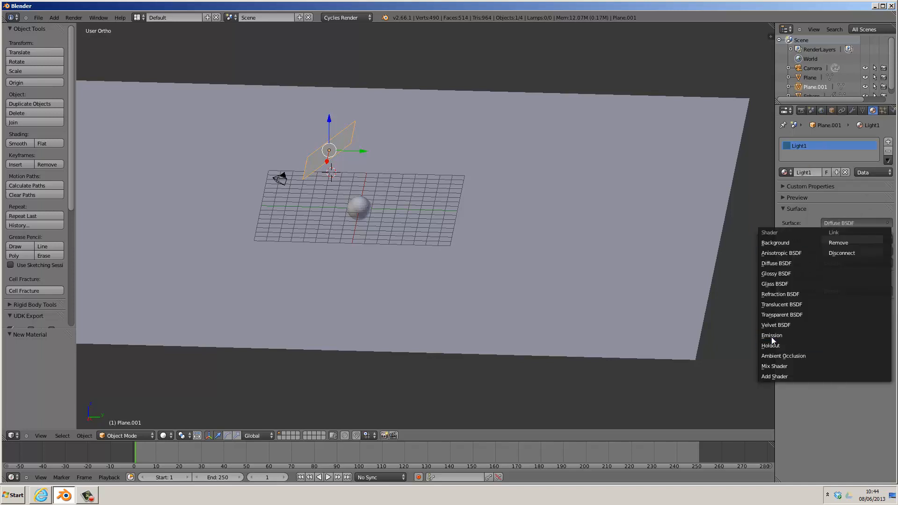
left_click(771, 335)
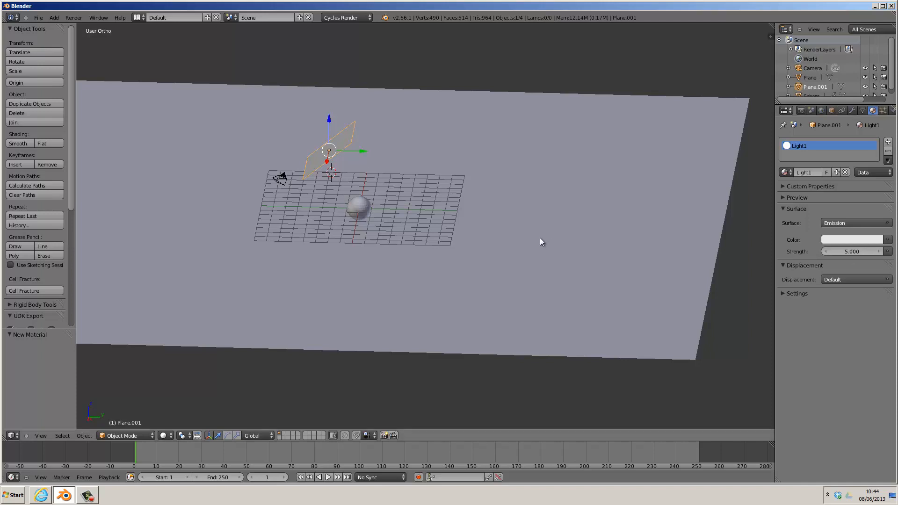
left_click(358, 207)
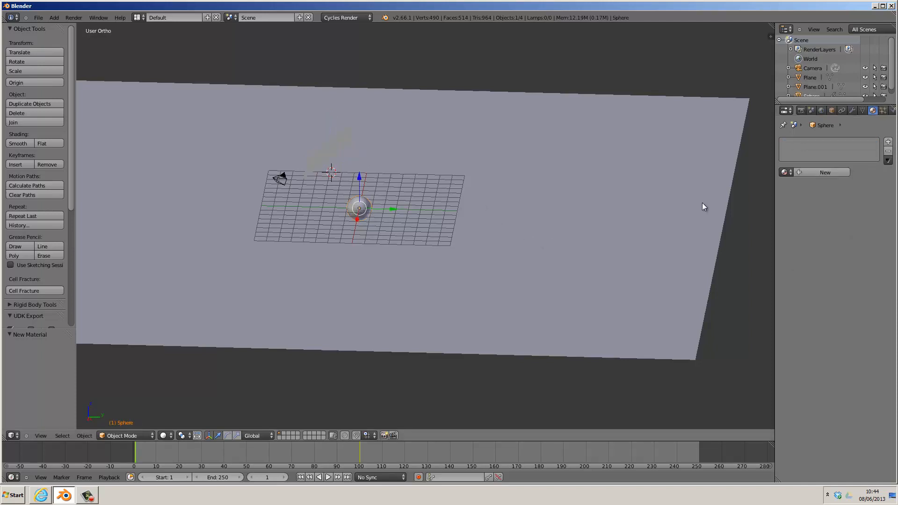
mouse_move(874, 112)
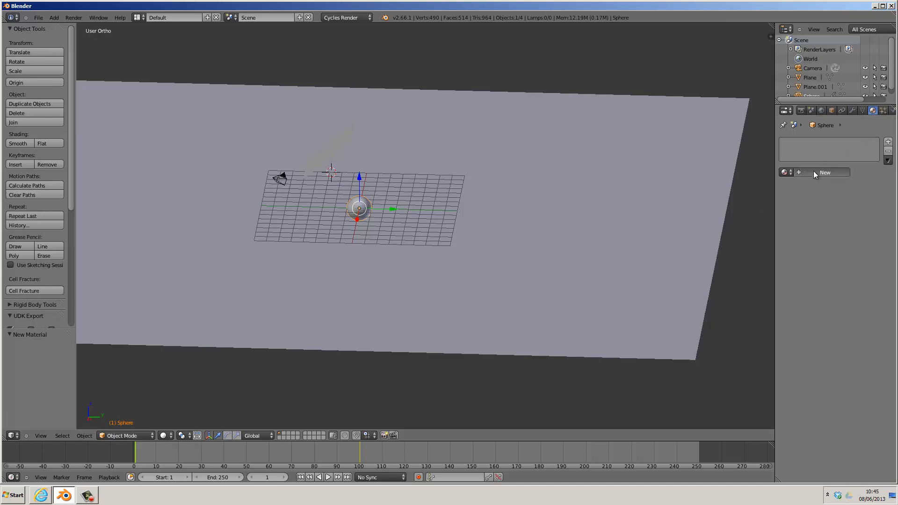
Create material Sphere with a Glossy BSDF shader and apply smooth shading to the sphere
left_click(825, 172)
type("Sphe")
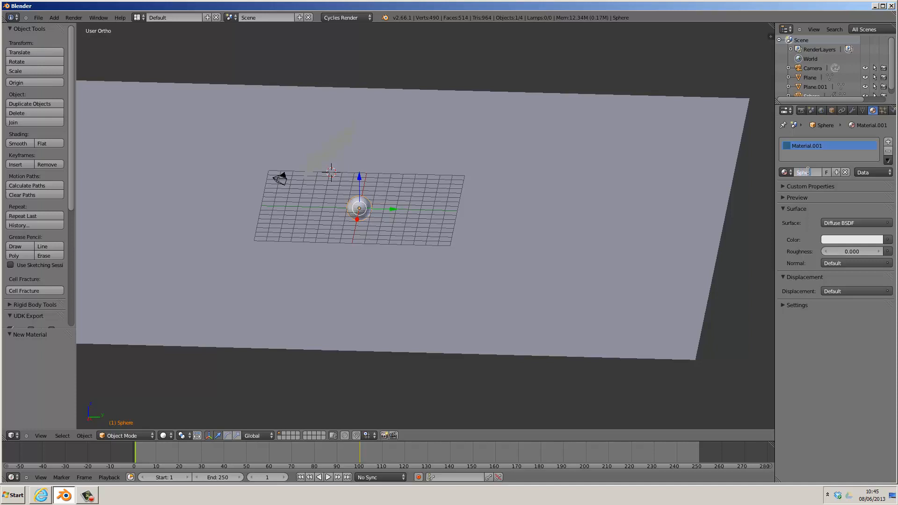
left_click(855, 223)
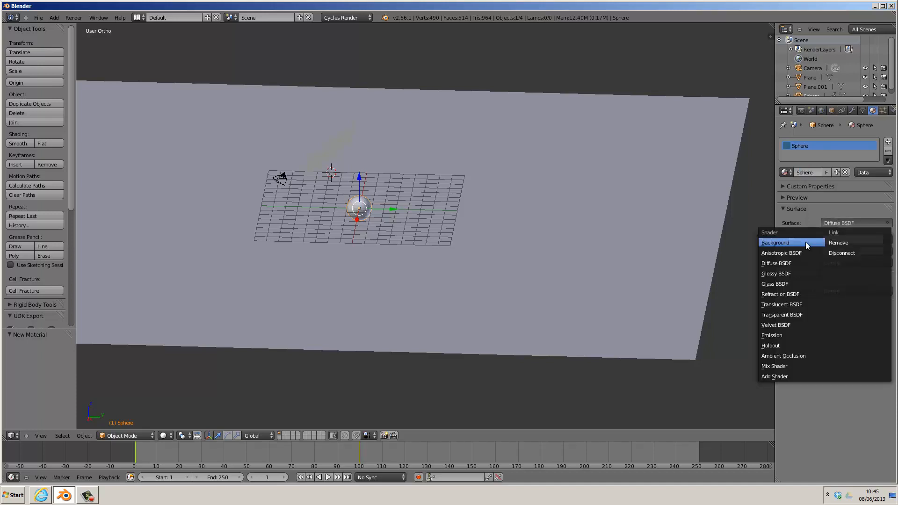
left_click(776, 273)
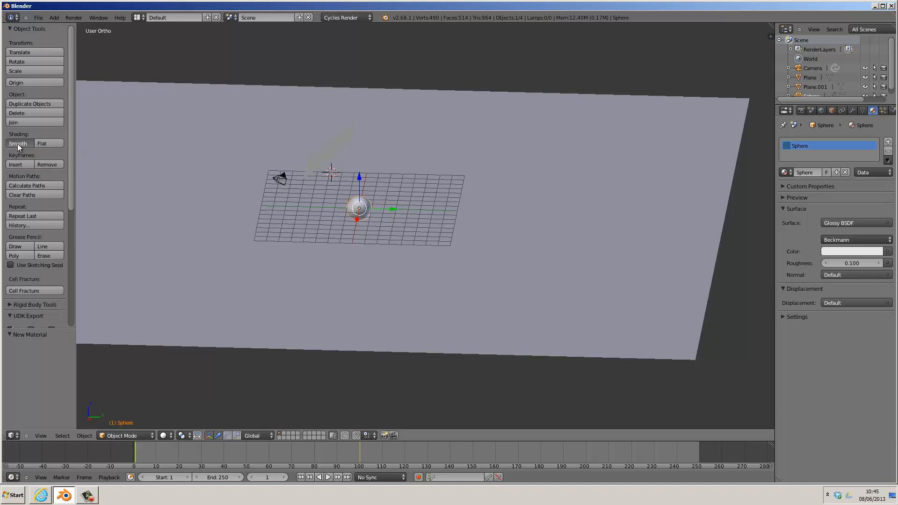
left_click(18, 144)
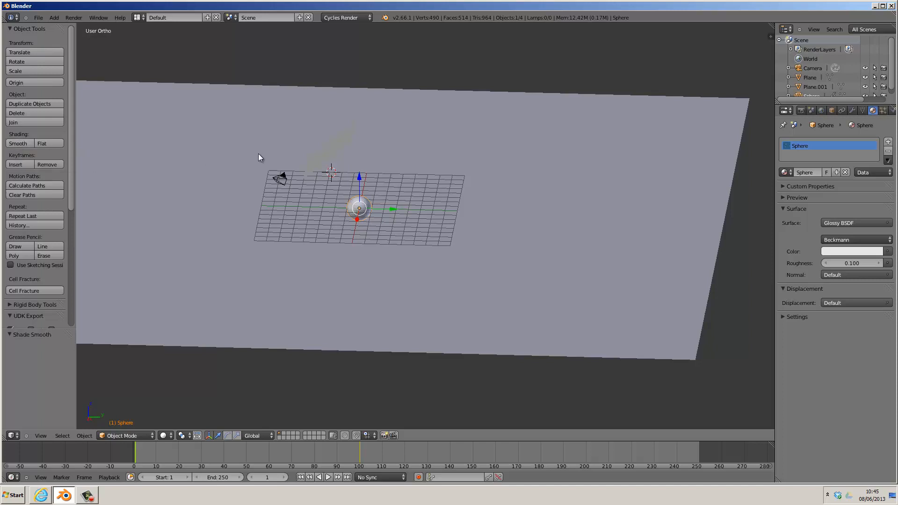
mouse_move(806, 111)
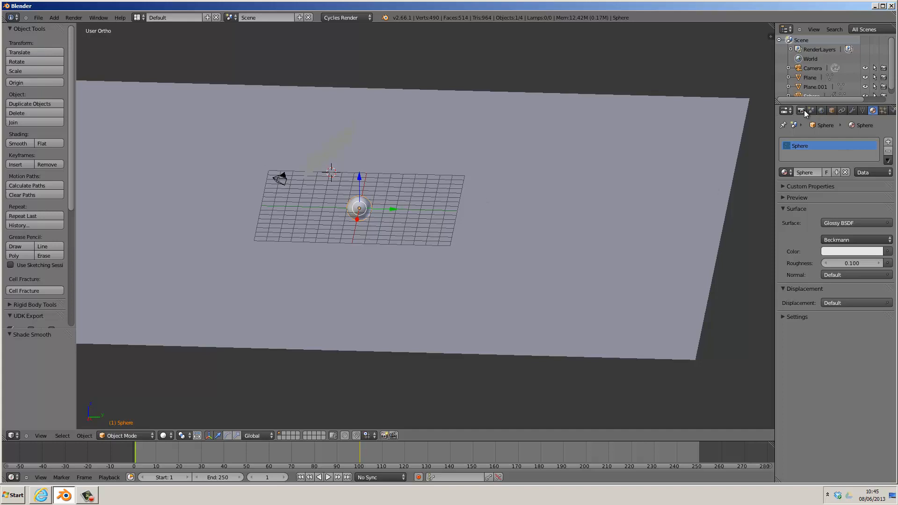
Set the animation End Frame to 100 and expand the Sampling panel in Render properties
left_click(801, 110)
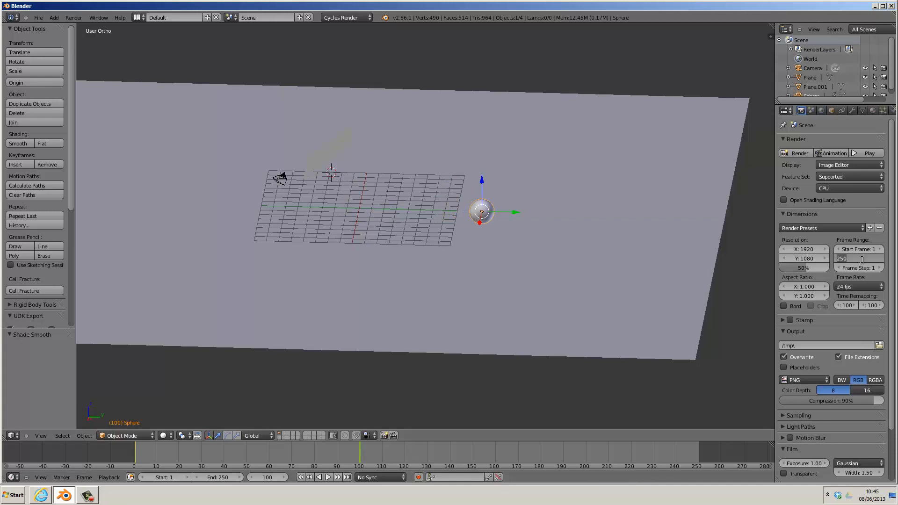
type("100")
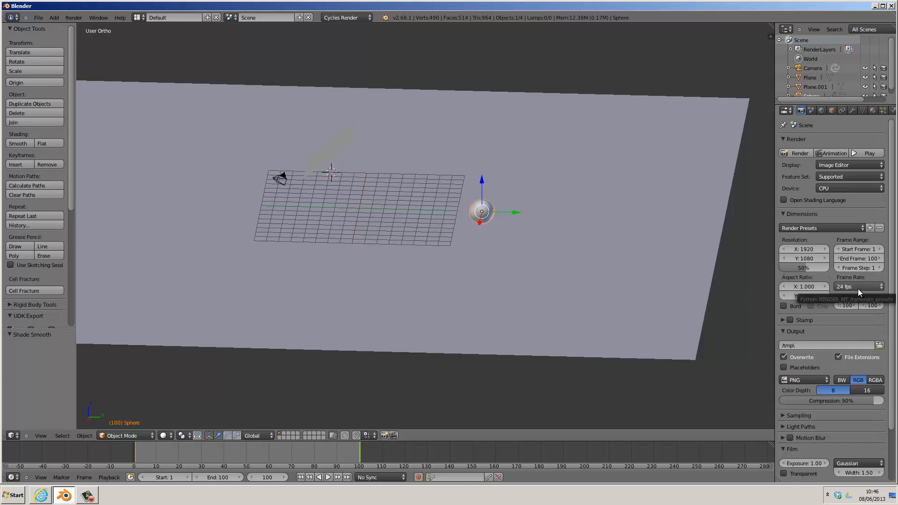
scroll("down", 3)
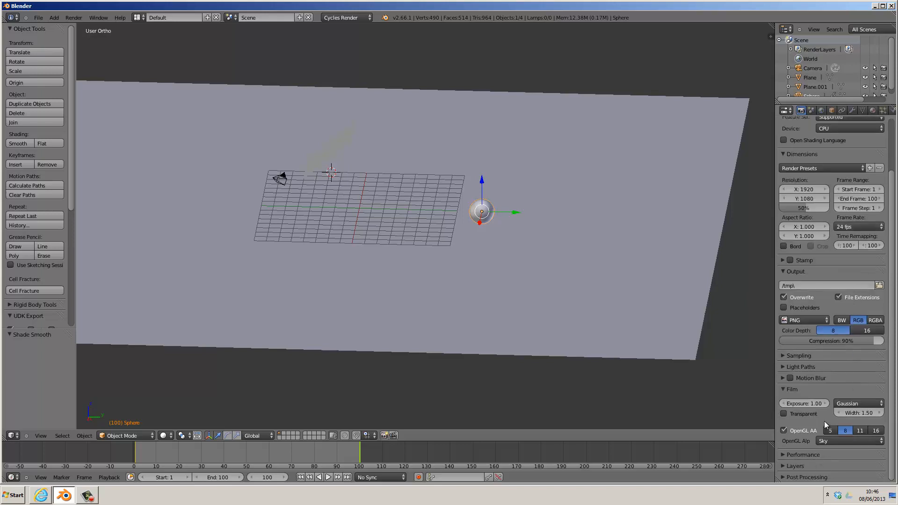
left_click(794, 356)
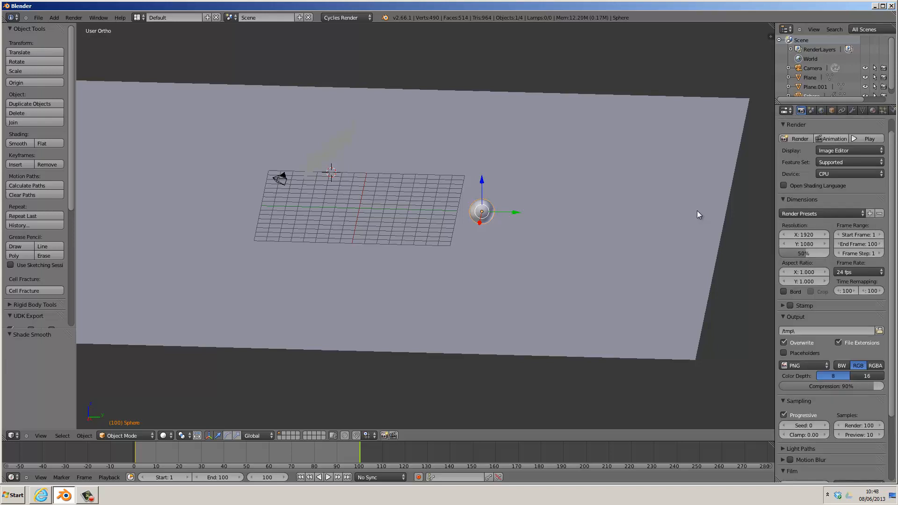
mouse_move(743, 322)
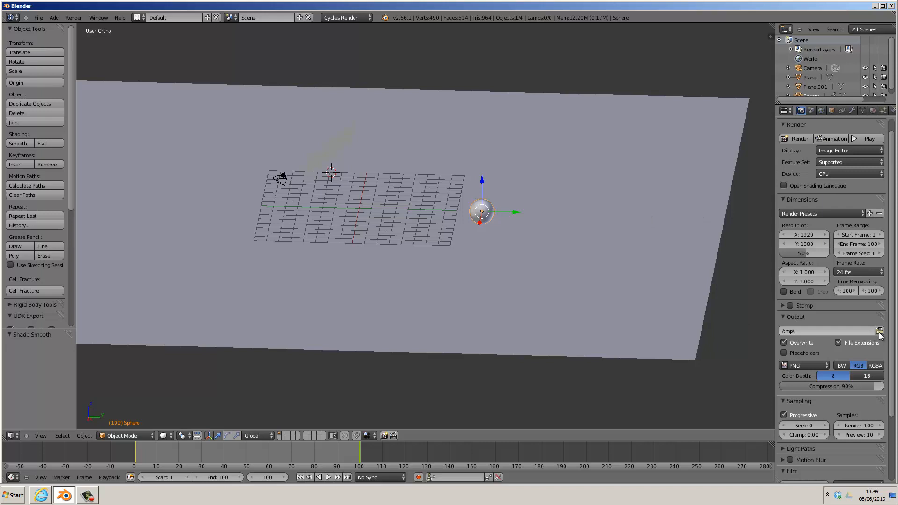
Save renders to the Blender folder as H.264 video instead of PNG
left_click(879, 331)
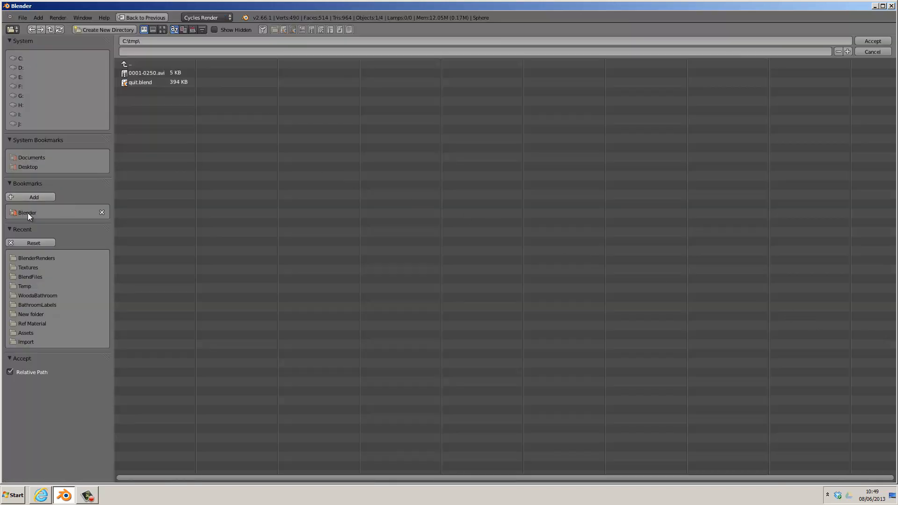
mouse_move(28, 64)
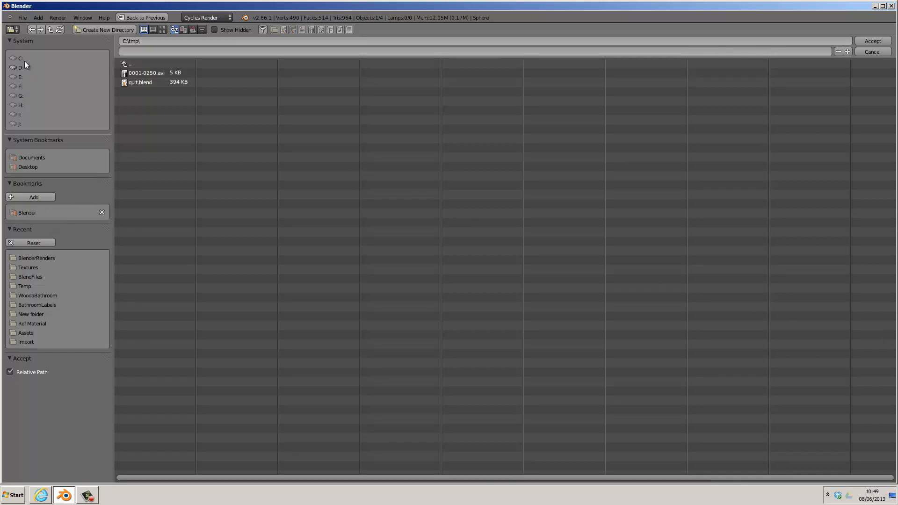
mouse_move(29, 60)
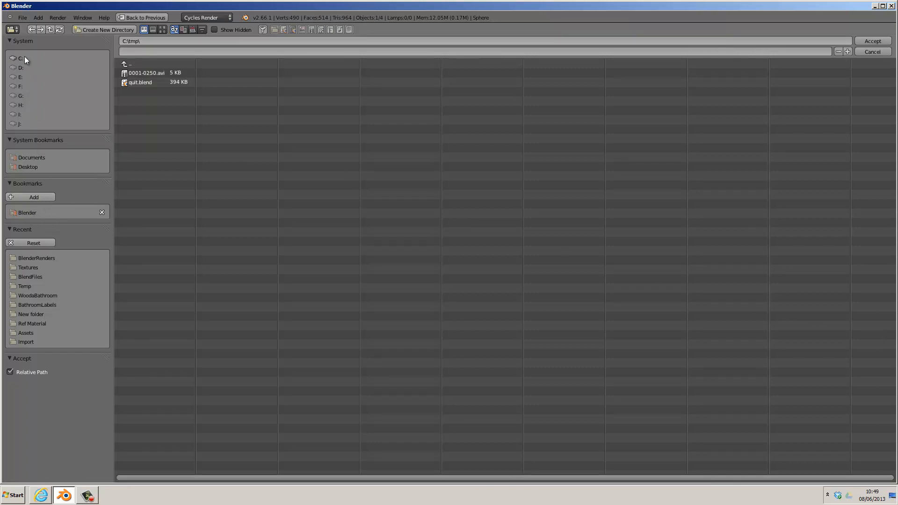
left_click(26, 212)
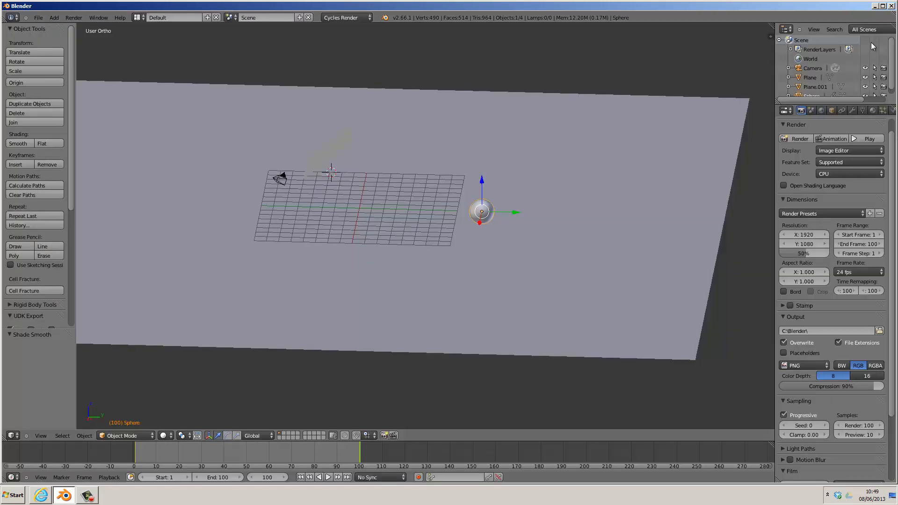
mouse_move(768, 398)
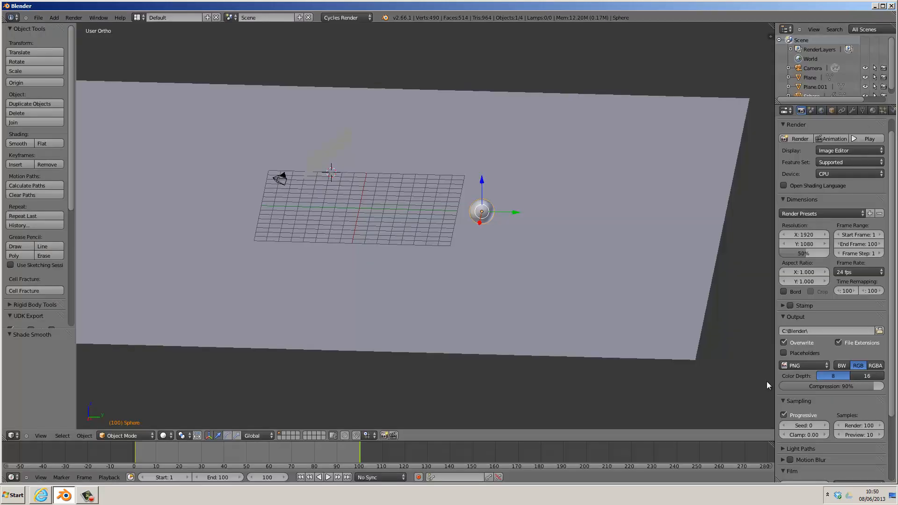
left_click(803, 365)
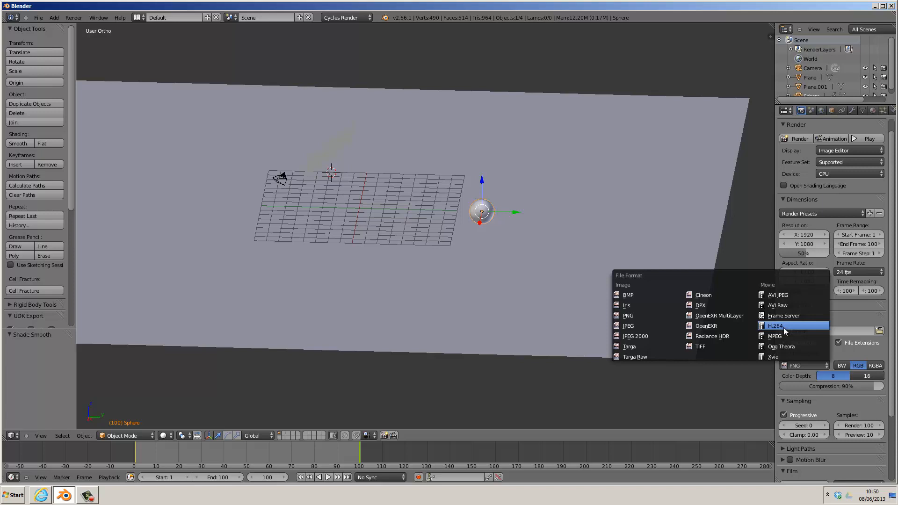
left_click(775, 325)
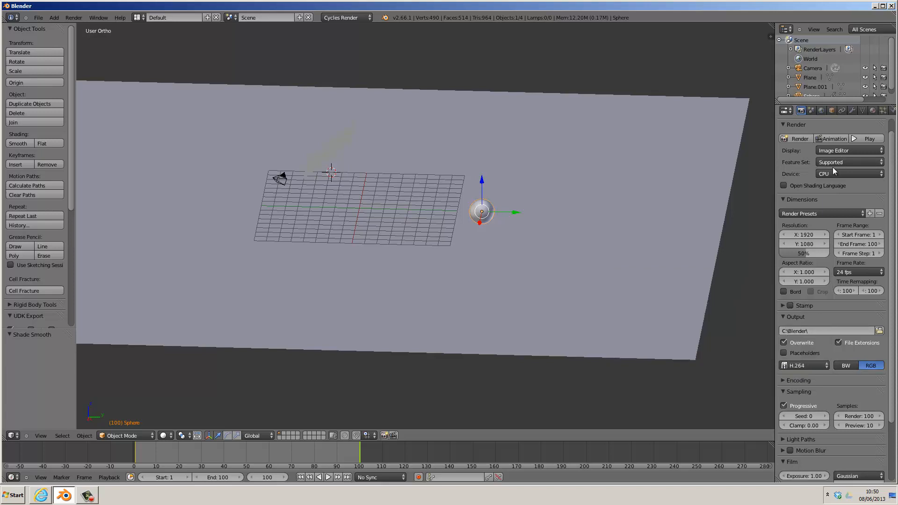
Set the rendering device to GPU Compute
left_click(849, 174)
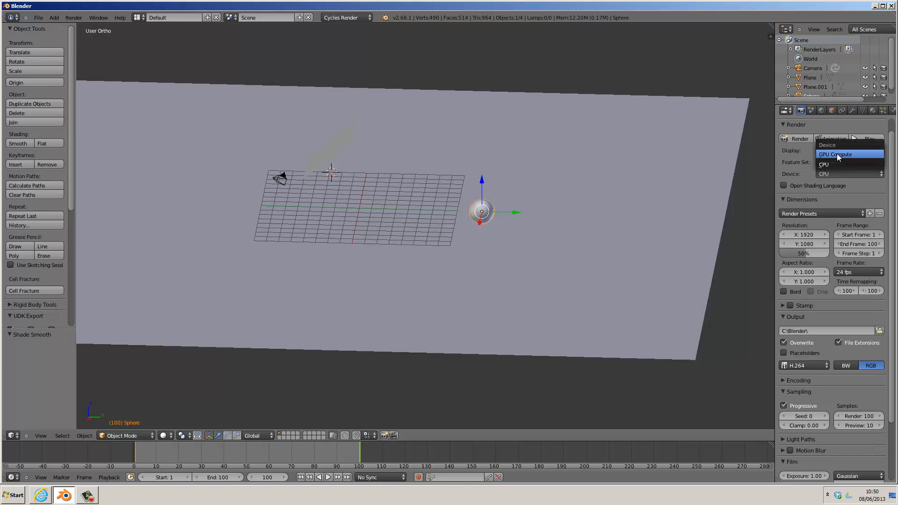
left_click(835, 153)
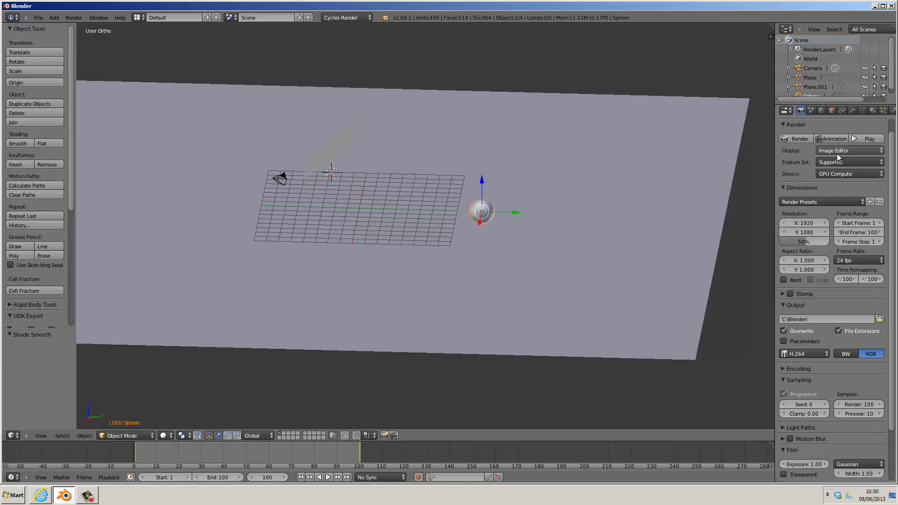
mouse_move(830, 179)
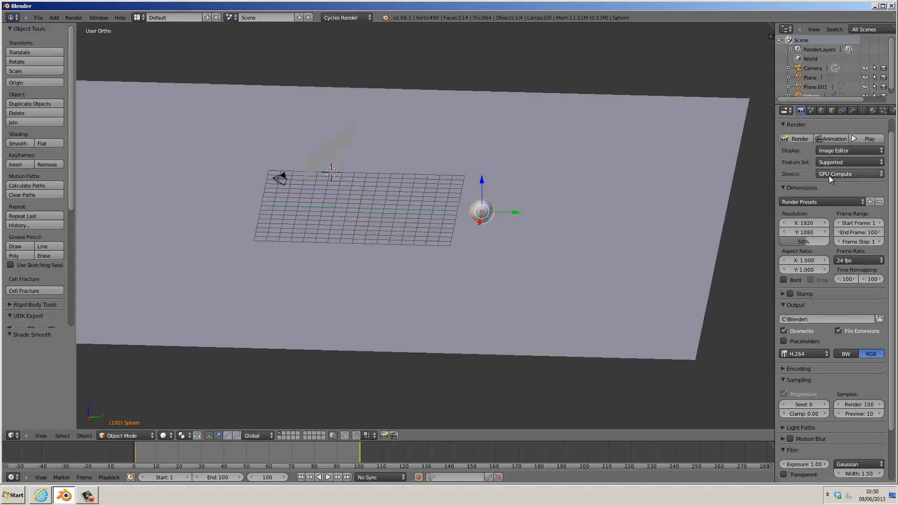
mouse_move(278, 183)
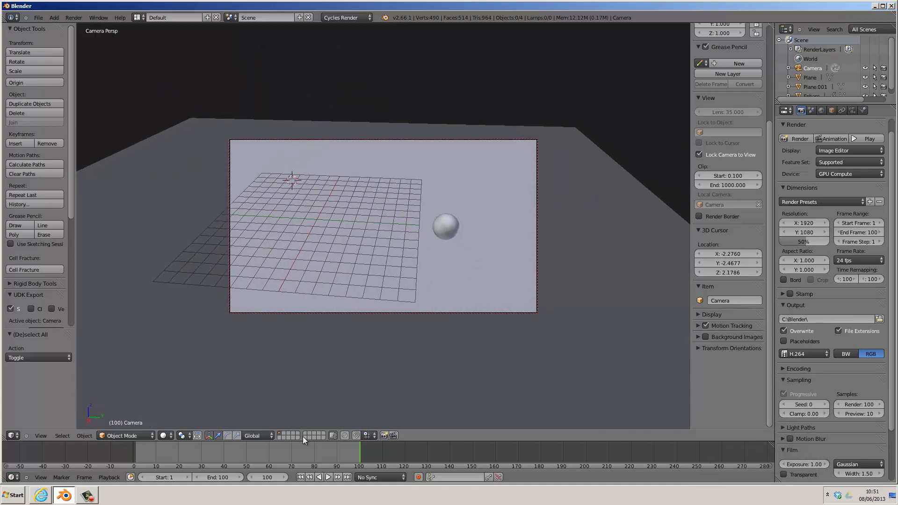
From camera view at the first frame, render the whole animation via Render Animation
left_click(235, 457)
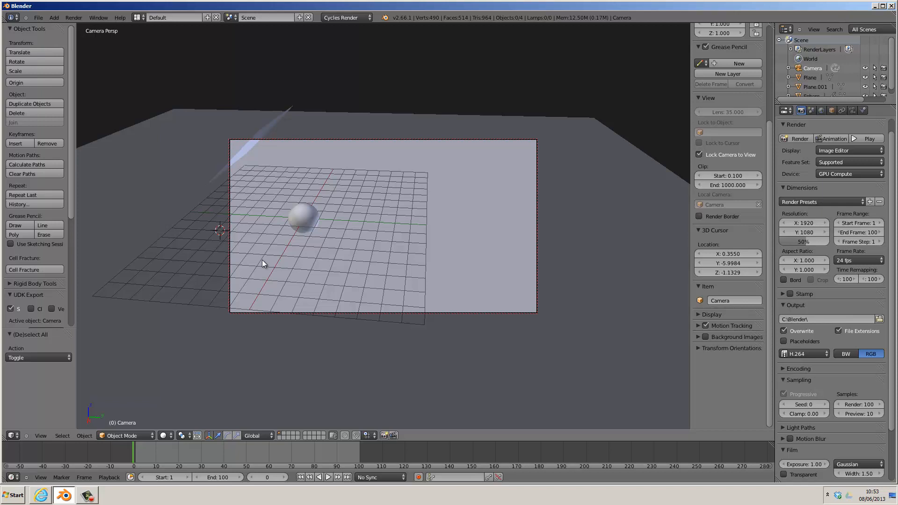
mouse_move(116, 78)
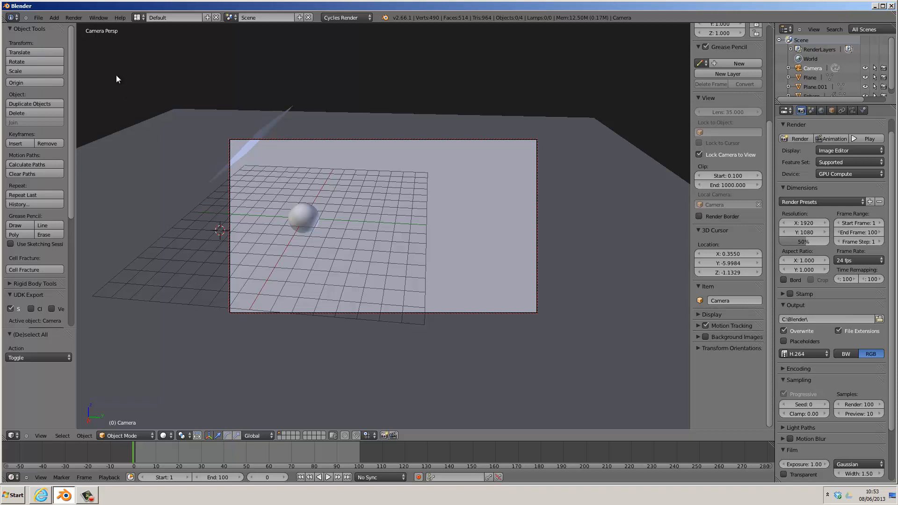
left_click(73, 17)
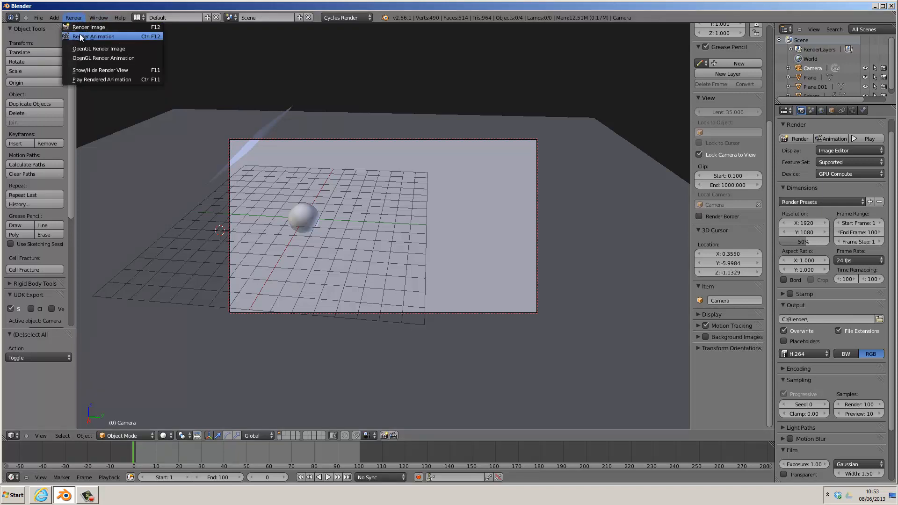
left_click(91, 37)
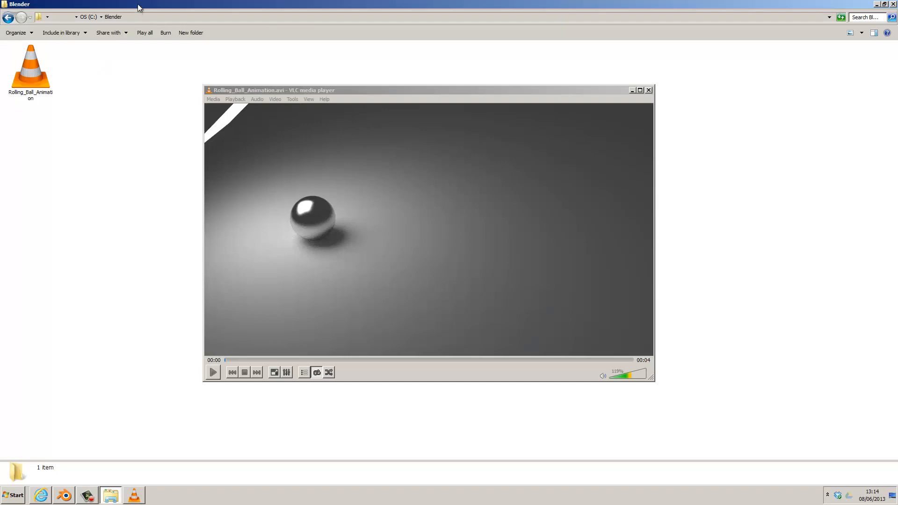
mouse_move(89, 23)
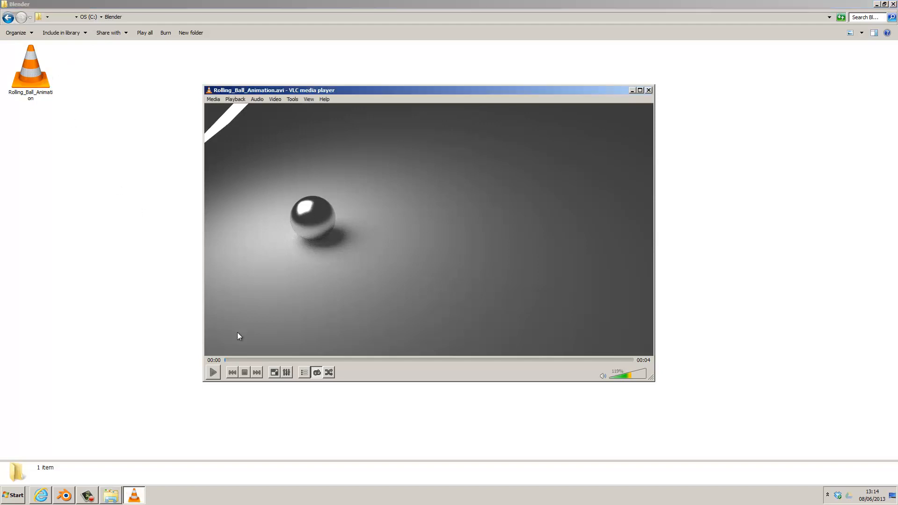
mouse_move(213, 372)
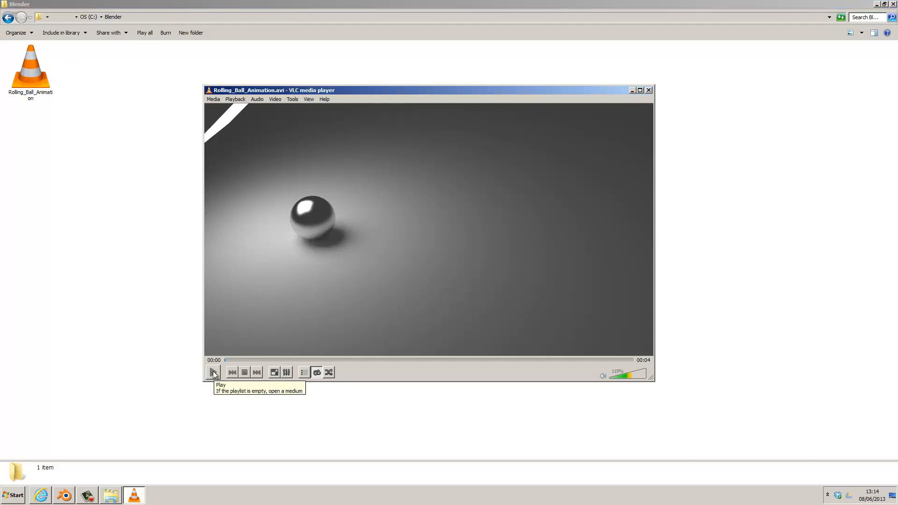
Play Rolling_Ball_Animation.avi in VLC
left_click(214, 372)
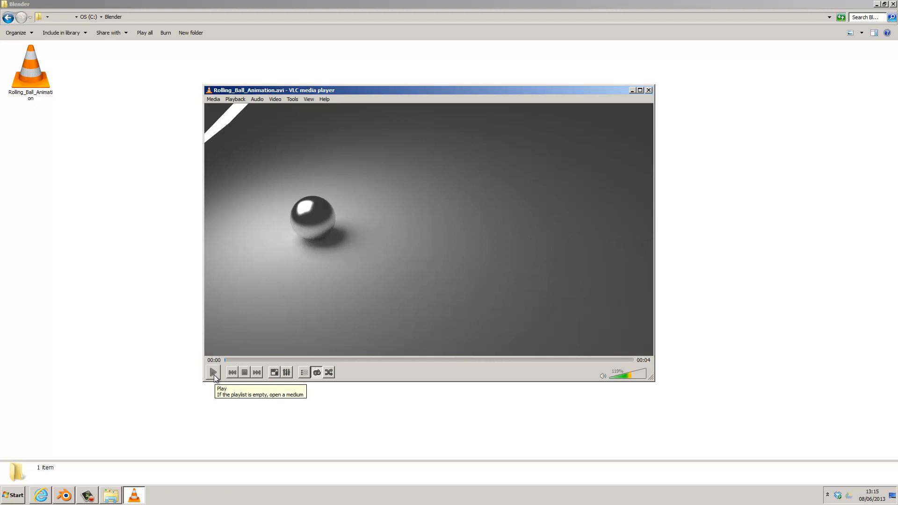
mouse_move(215, 376)
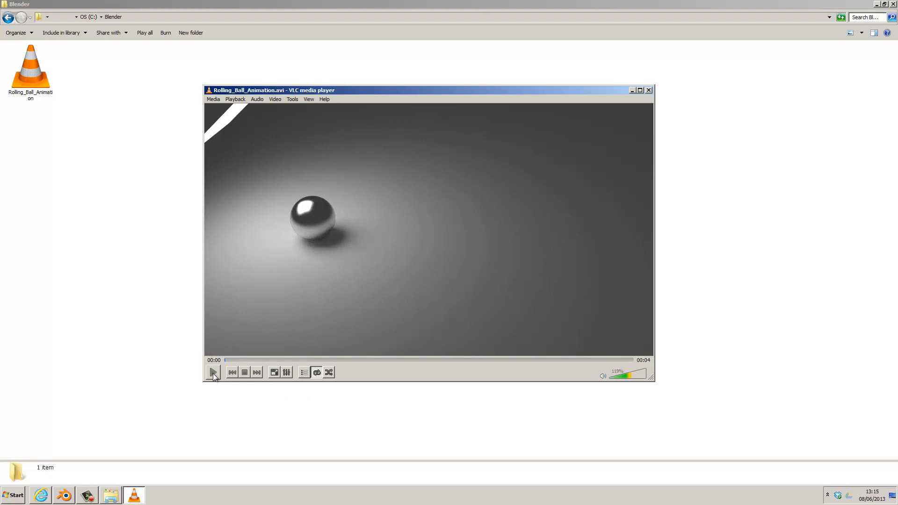
mouse_move(213, 374)
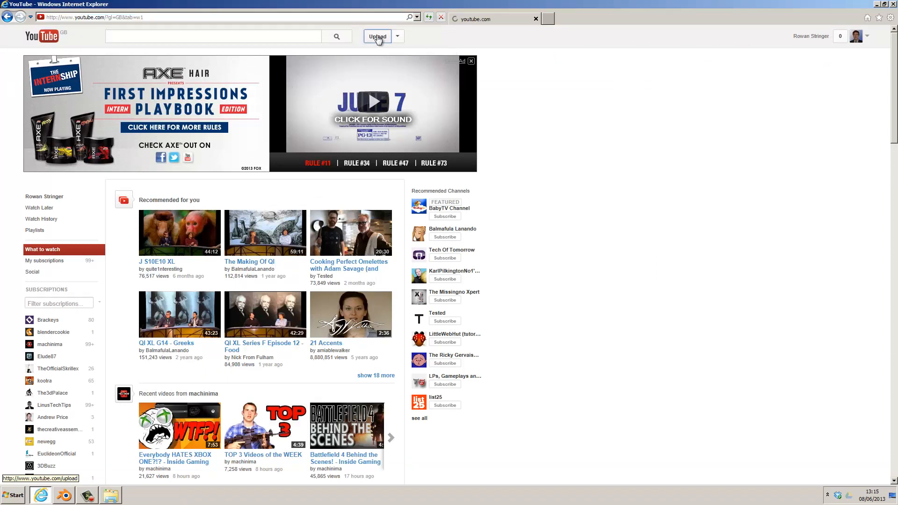
Upload C:\Blender\Rolling_Ball_Animation to YouTube
left_click(377, 36)
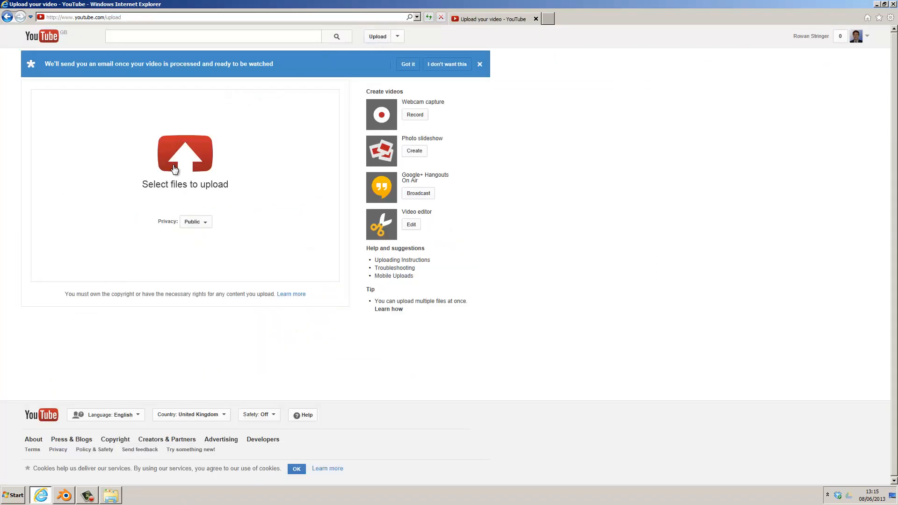
left_click(185, 155)
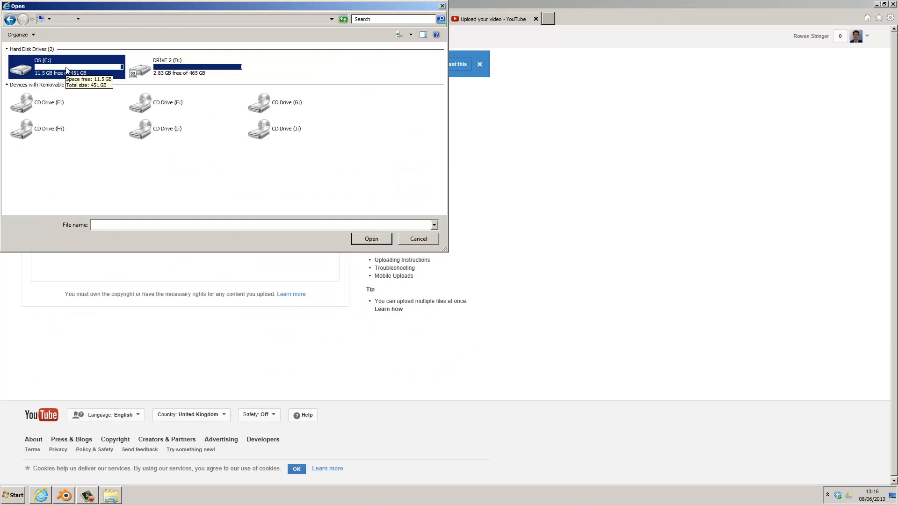
double_click(56, 66)
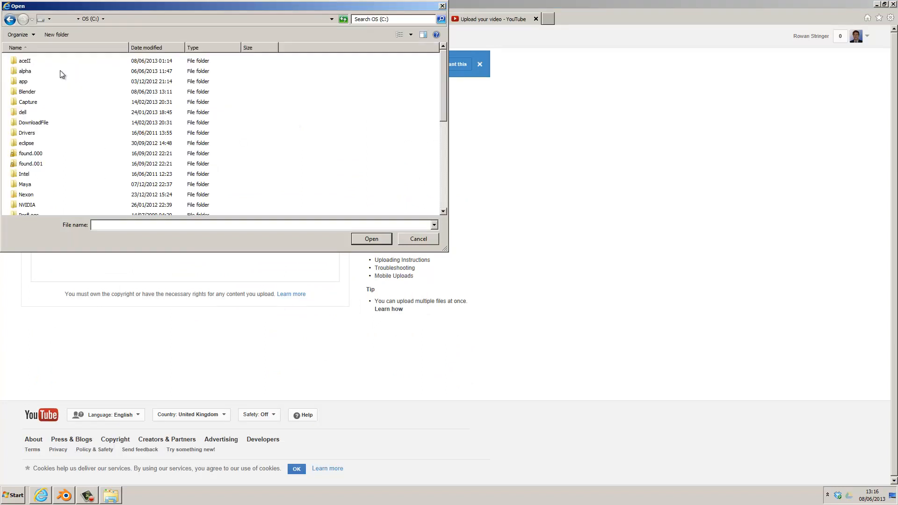
double_click(27, 91)
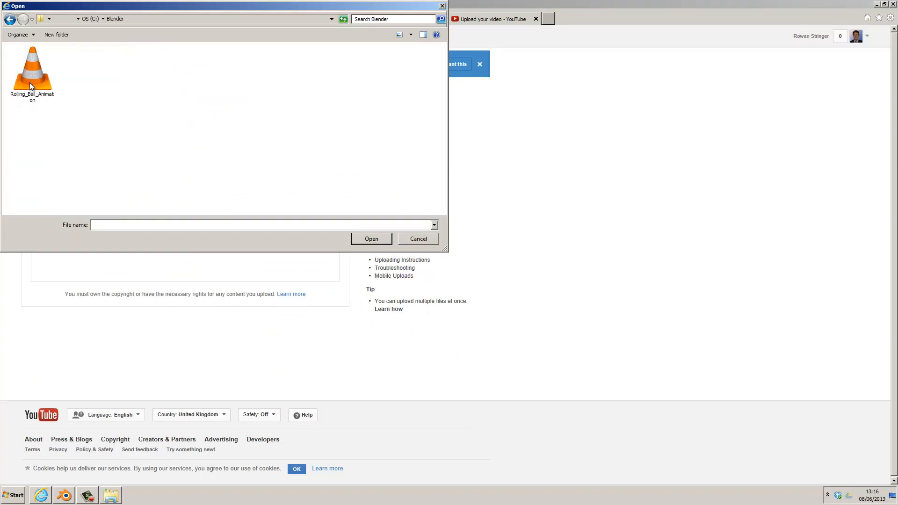
left_click(31, 70)
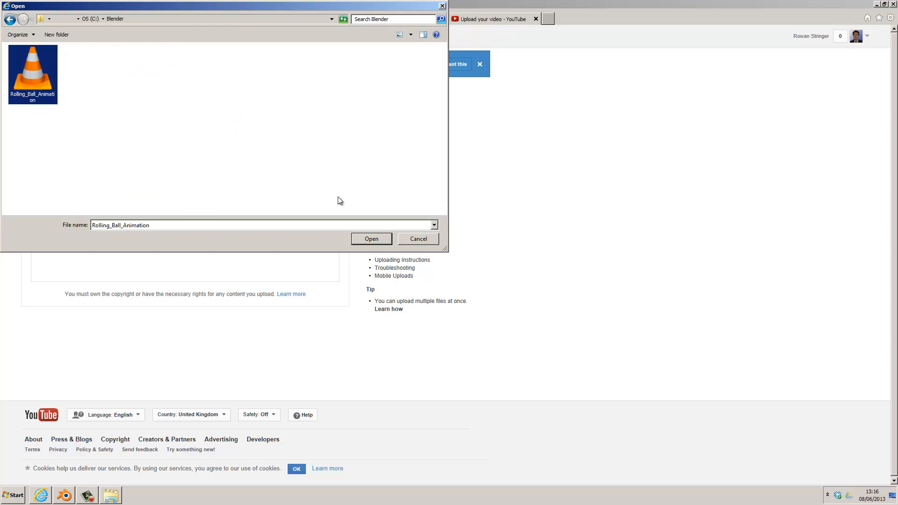
left_click(372, 239)
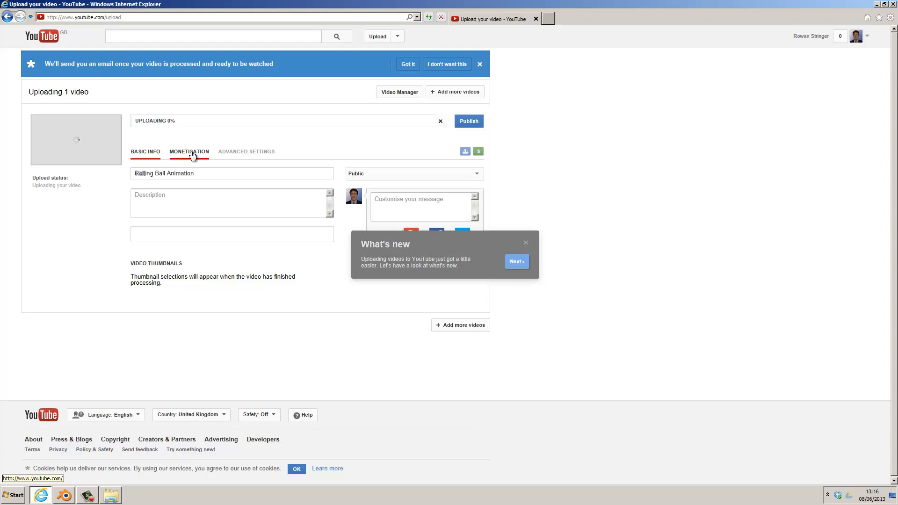
Show the uploading video's Advanced Settings
left_click(246, 152)
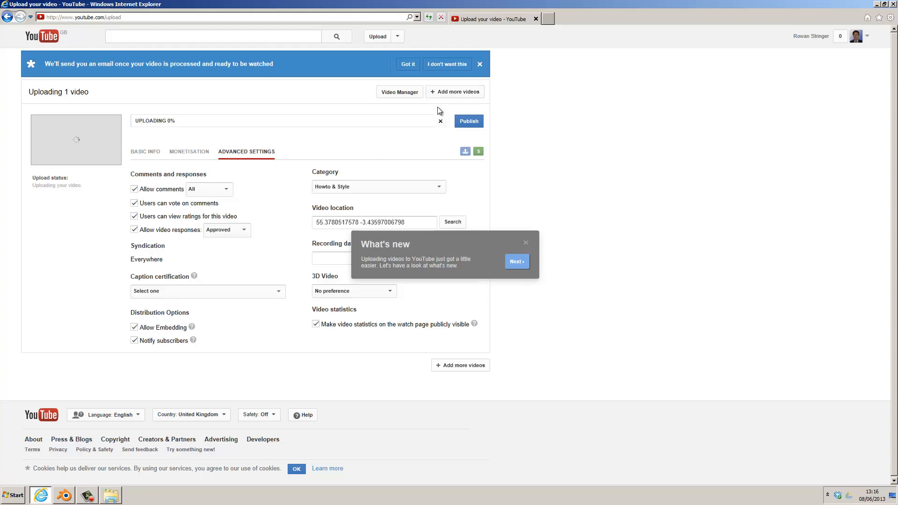
mouse_move(472, 124)
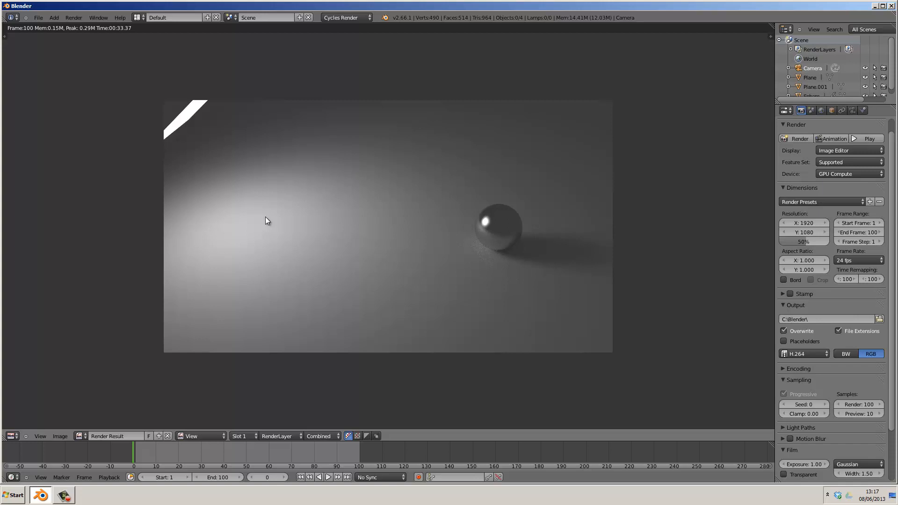
Leave the render result, select the sphere, and start an Autodesk FBX export
key("Escape")
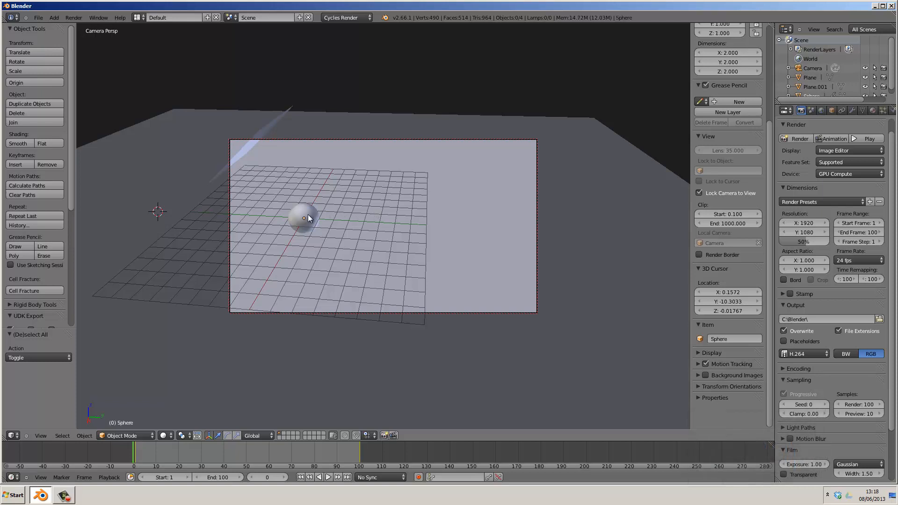
left_click(40, 18)
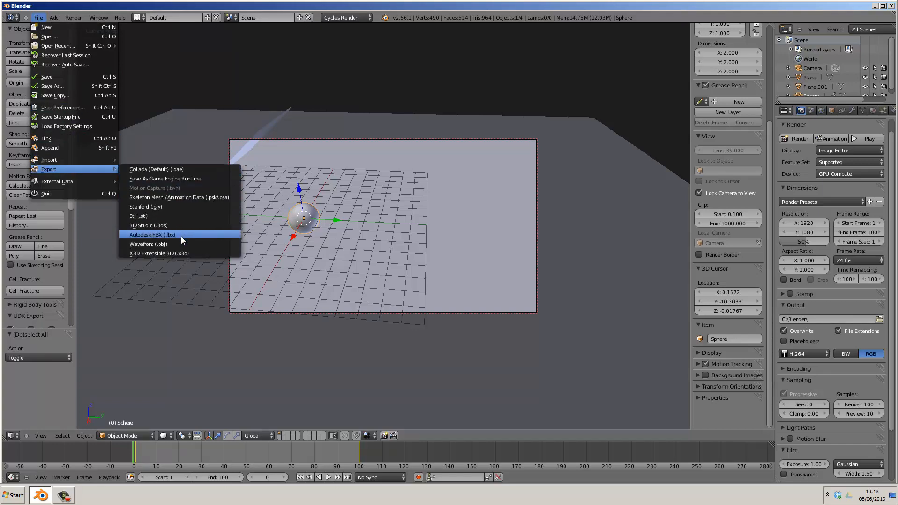
left_click(152, 234)
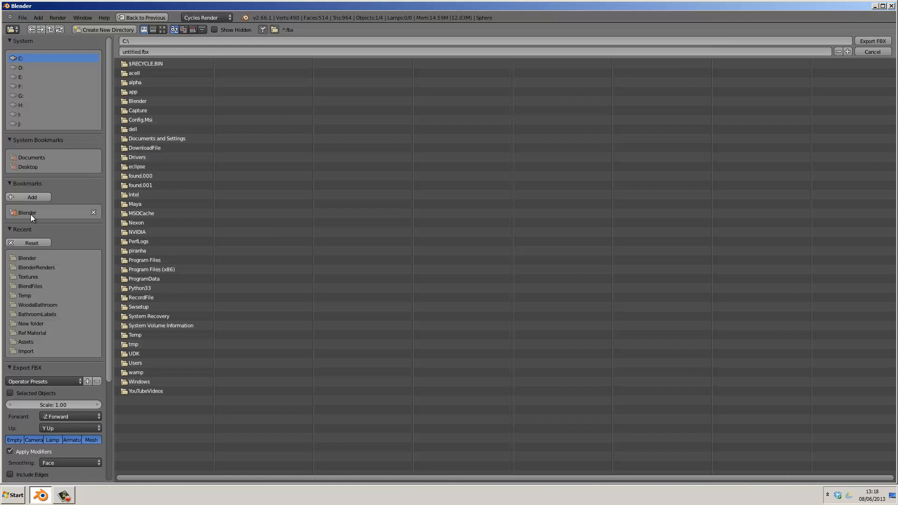
Point the export at the C:\Blender folder and uncheck Include Default Take
left_click(26, 213)
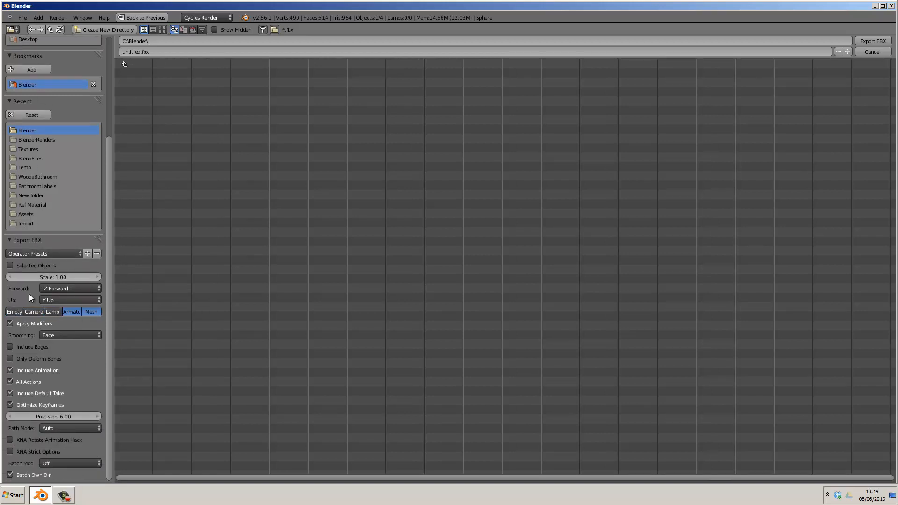
mouse_move(51, 283)
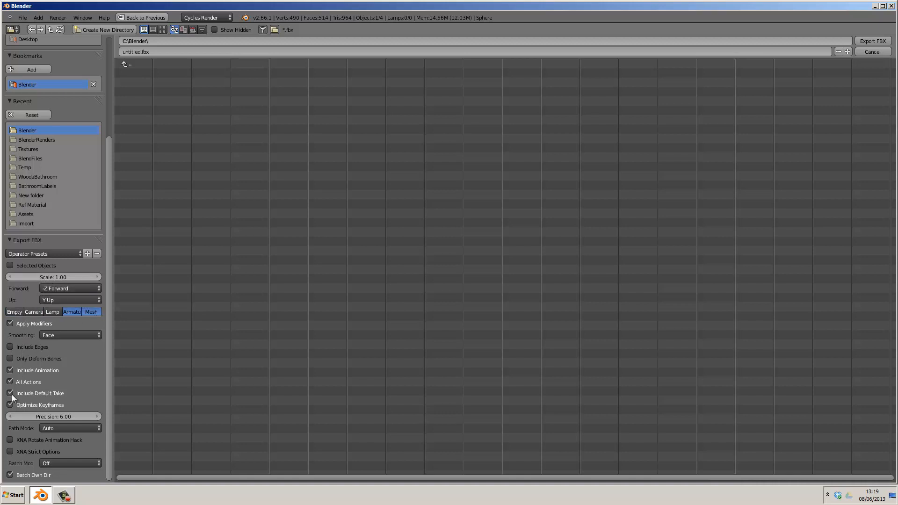
left_click(10, 393)
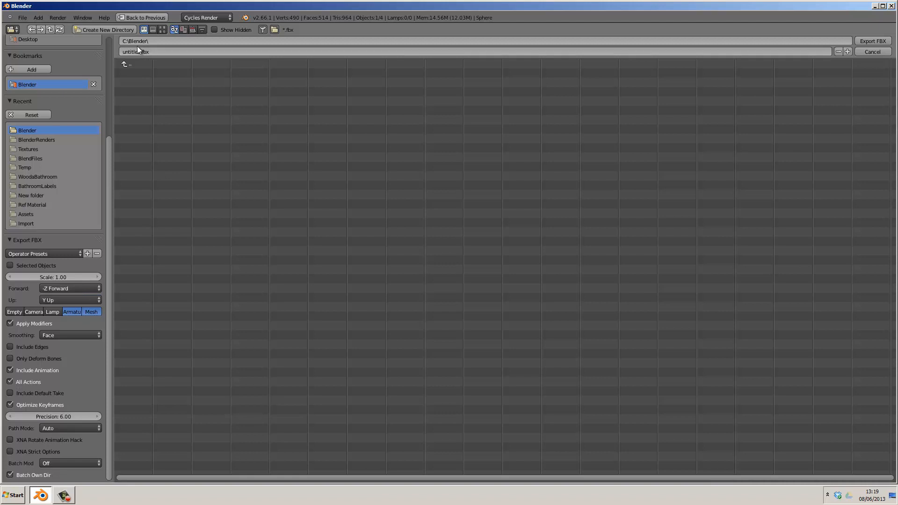